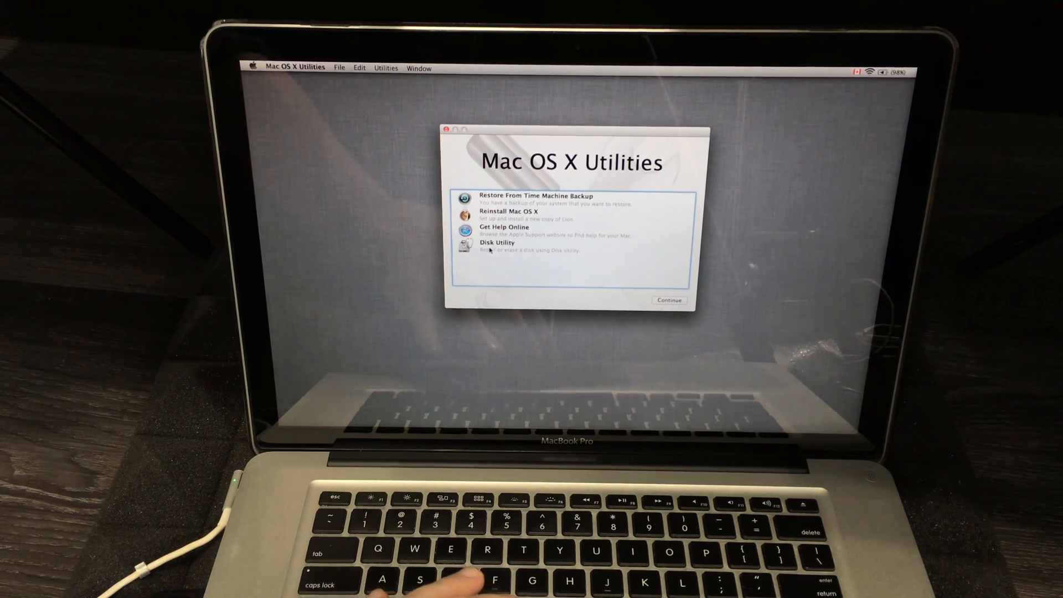
Launch Disk Utility from the recovery utilities and select the internal 1 TB SSD.
click(498, 242)
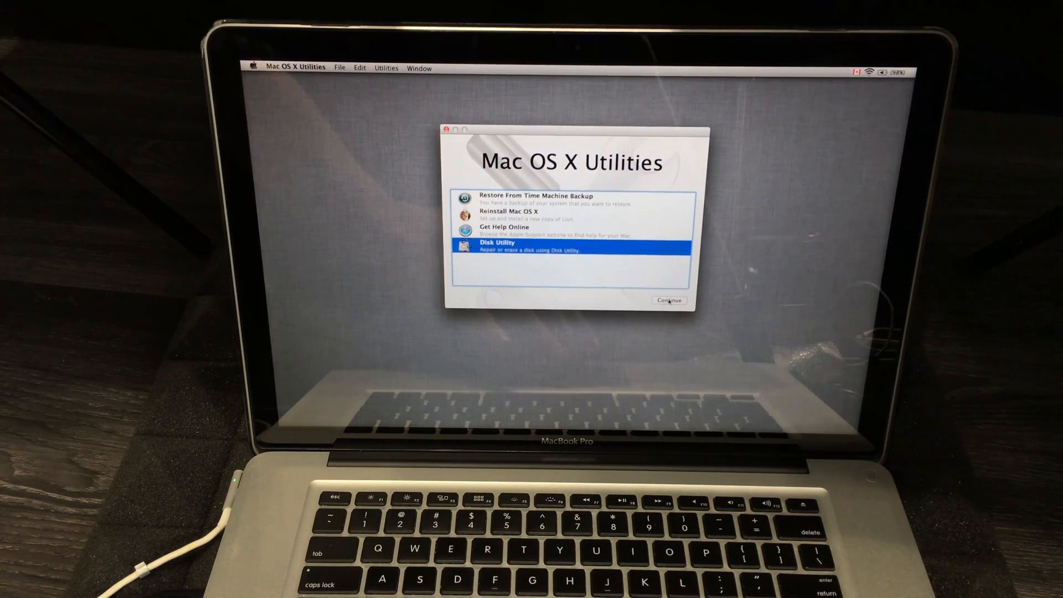
click(667, 300)
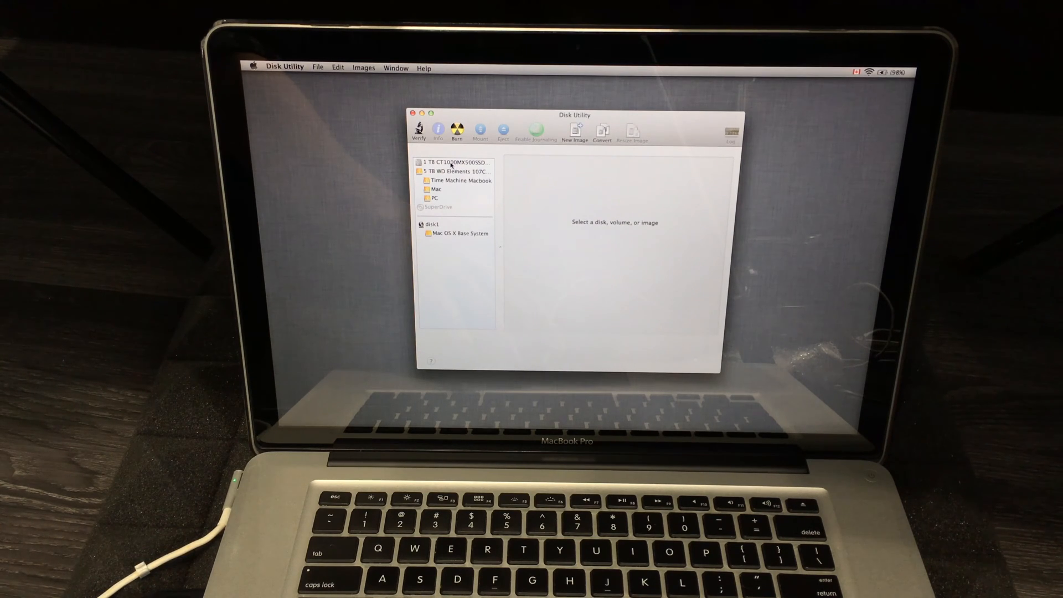
click(456, 162)
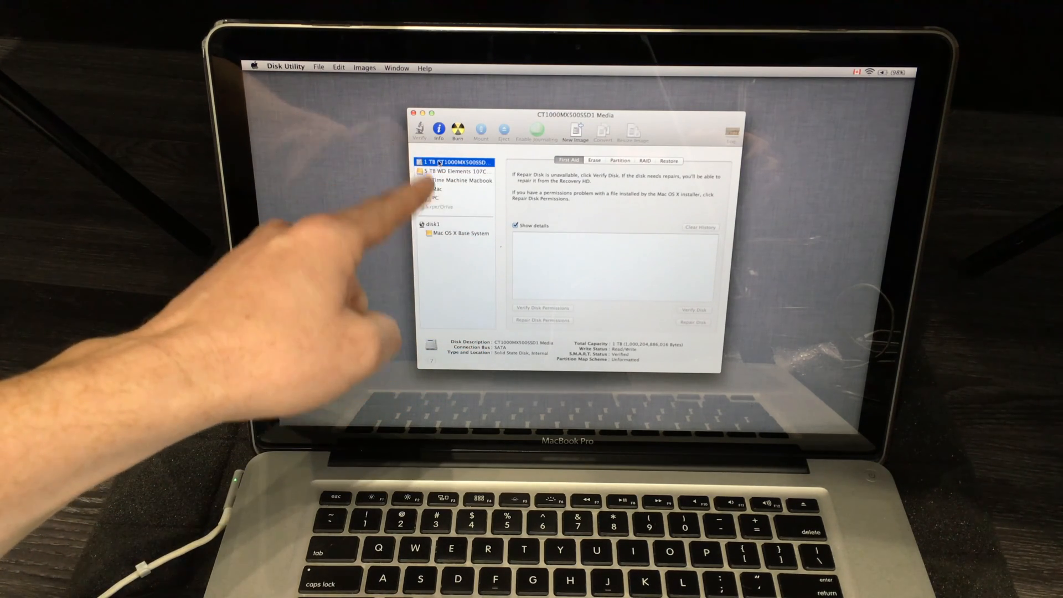
mouse_move(440, 292)
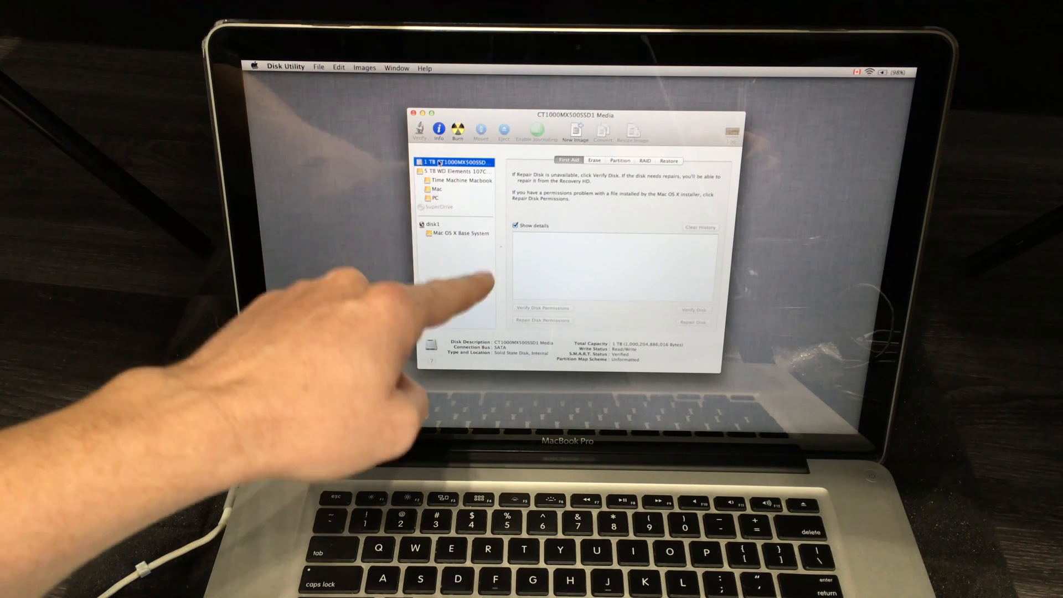
mouse_move(474, 272)
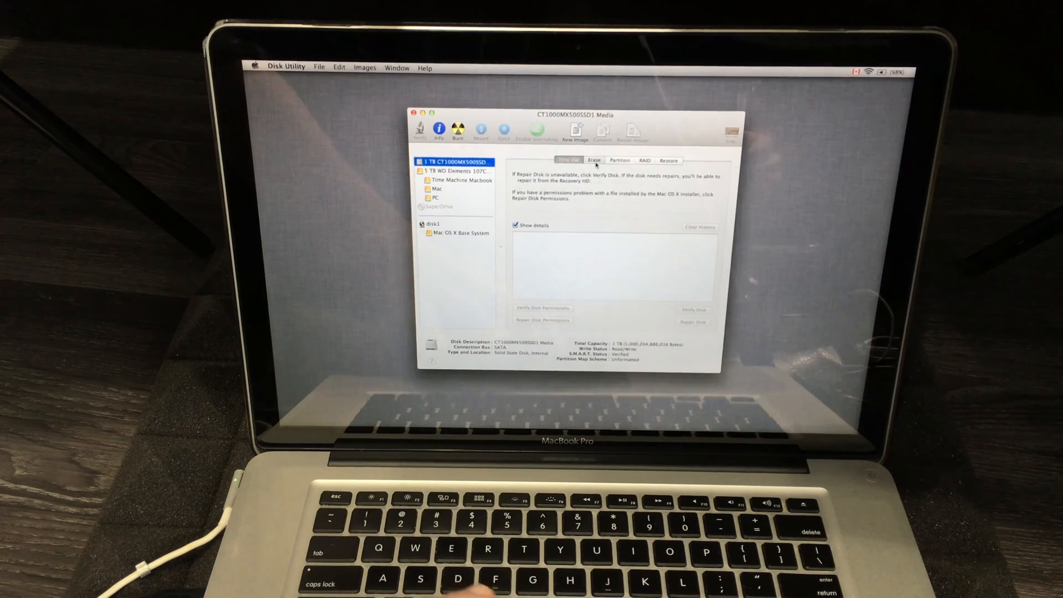
Show the Erase options for the 1 TB CT1000MX500SSD1 disk.
click(593, 160)
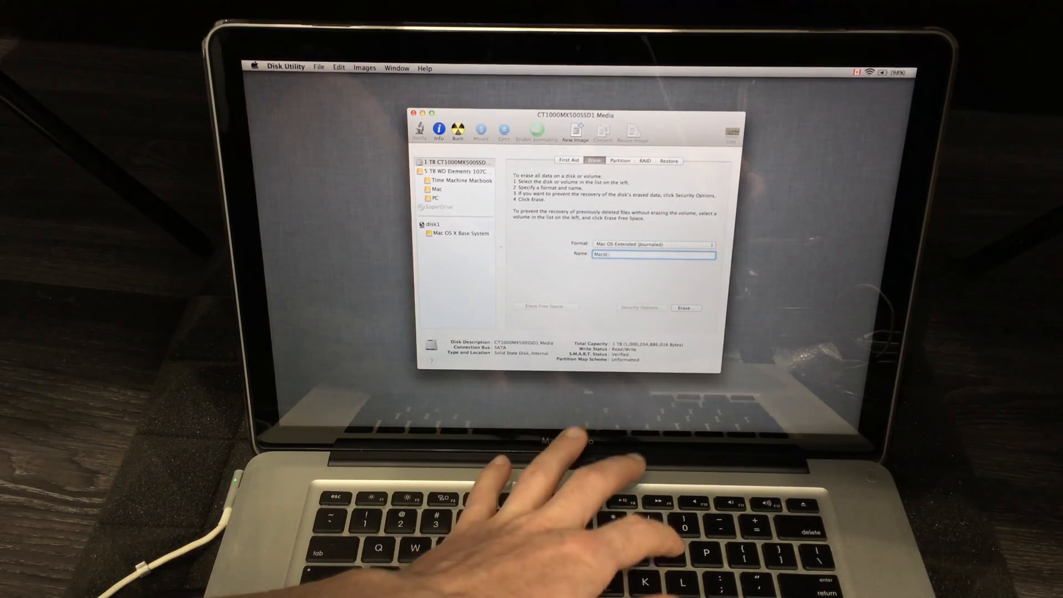
Erase the SSD as Mac OS Extended (Journaled) named 'Macbook Pro HDD', confirming the erase.
text(Macbook Pro HDD)
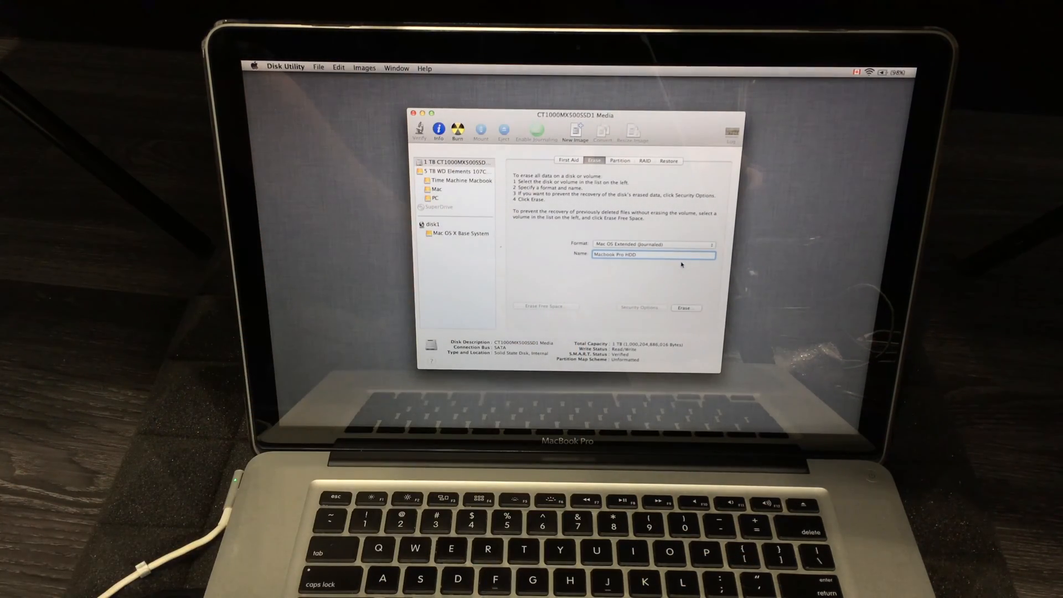
mouse_move(686, 298)
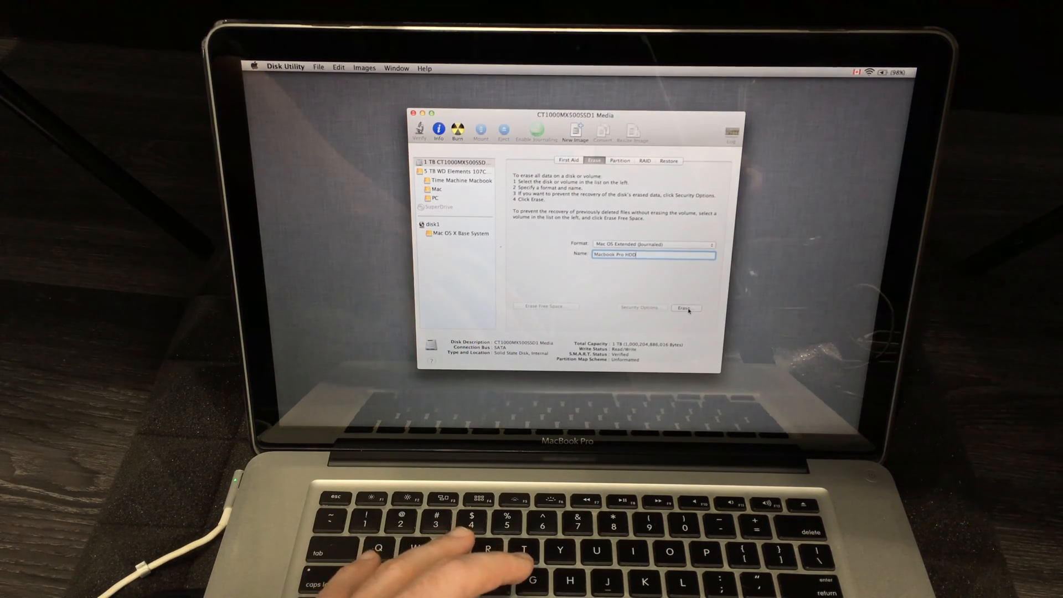
click(685, 307)
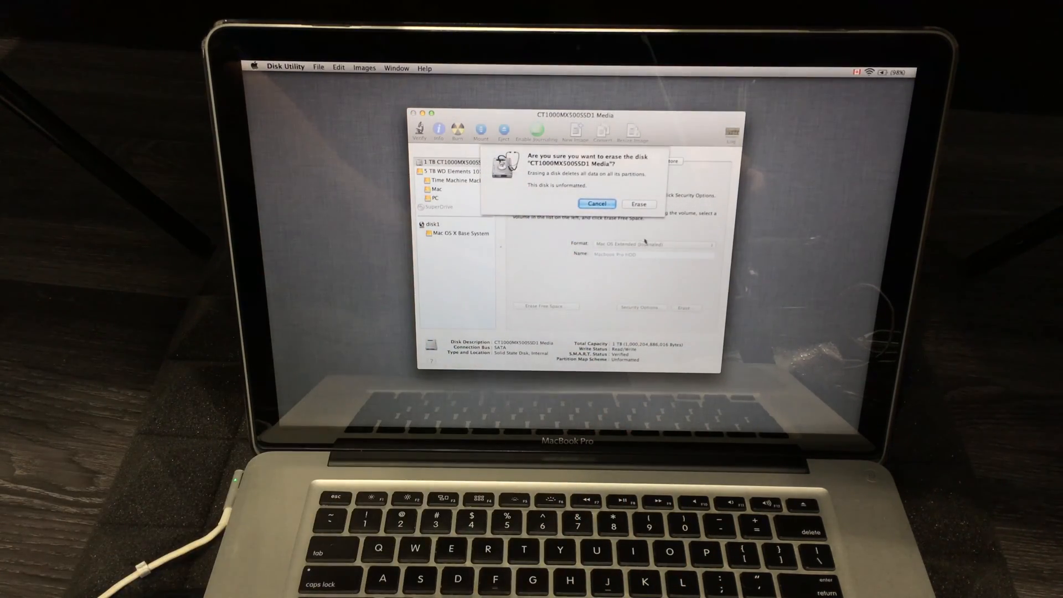
click(638, 203)
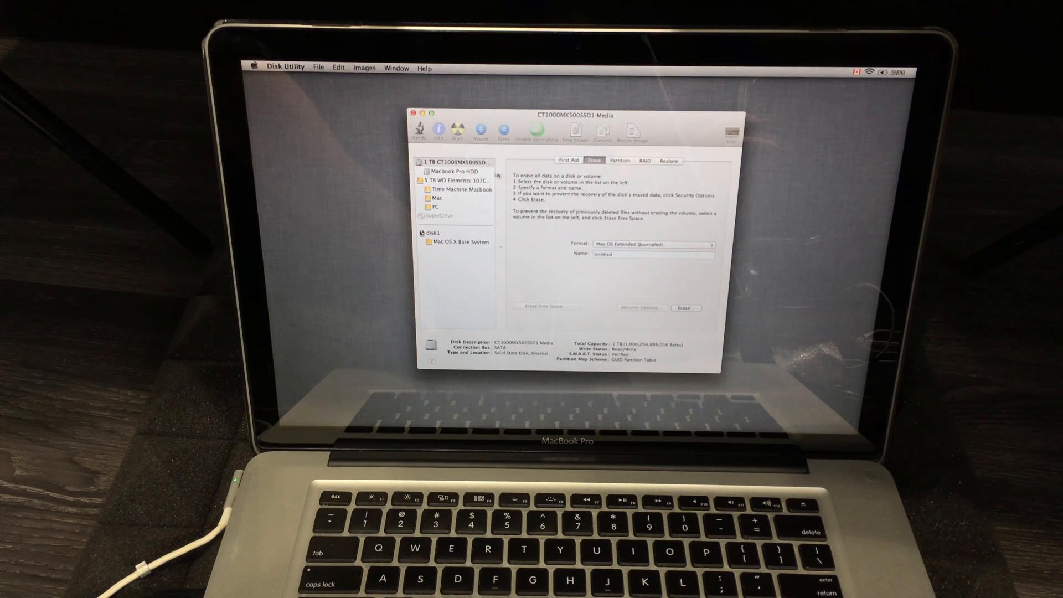
Quit Disk Utility from its menu to return to Mac OS X Utilities.
click(454, 163)
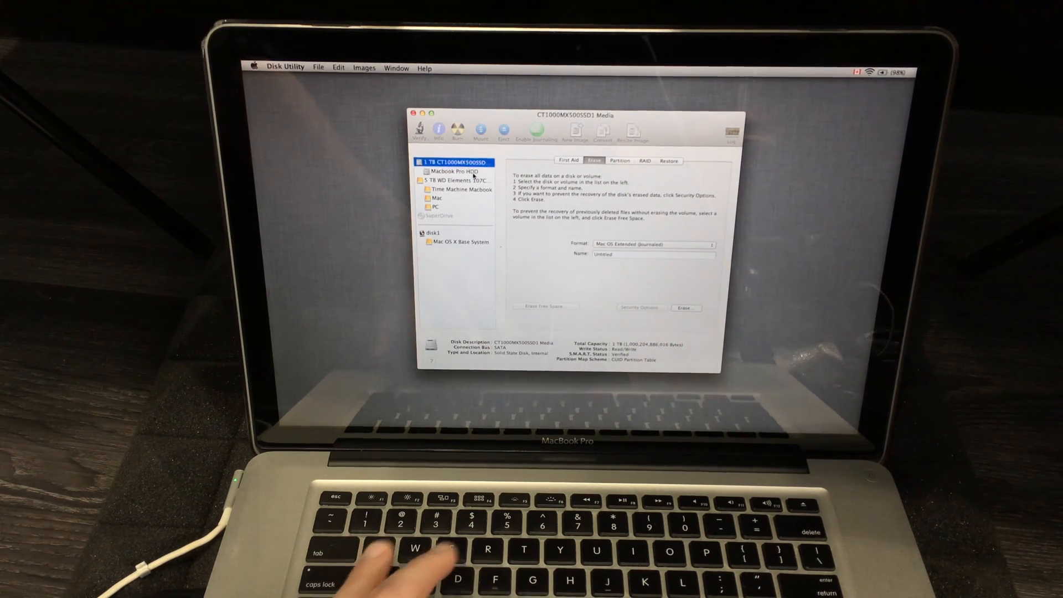
click(461, 171)
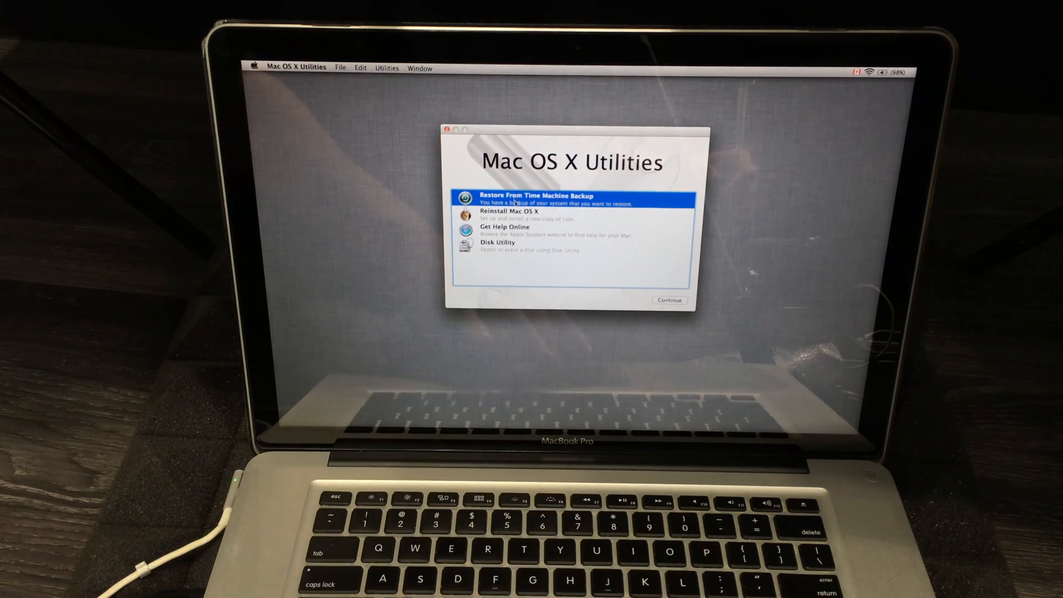
Choose Restore From Time Machine Backup and continue to the Restore Your System screen.
click(535, 215)
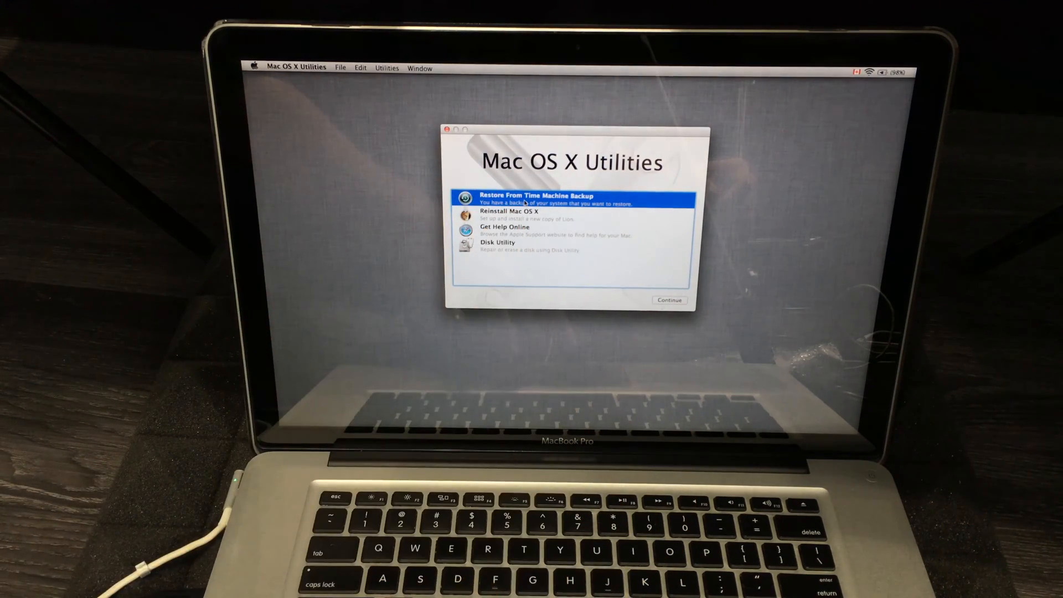
click(668, 300)
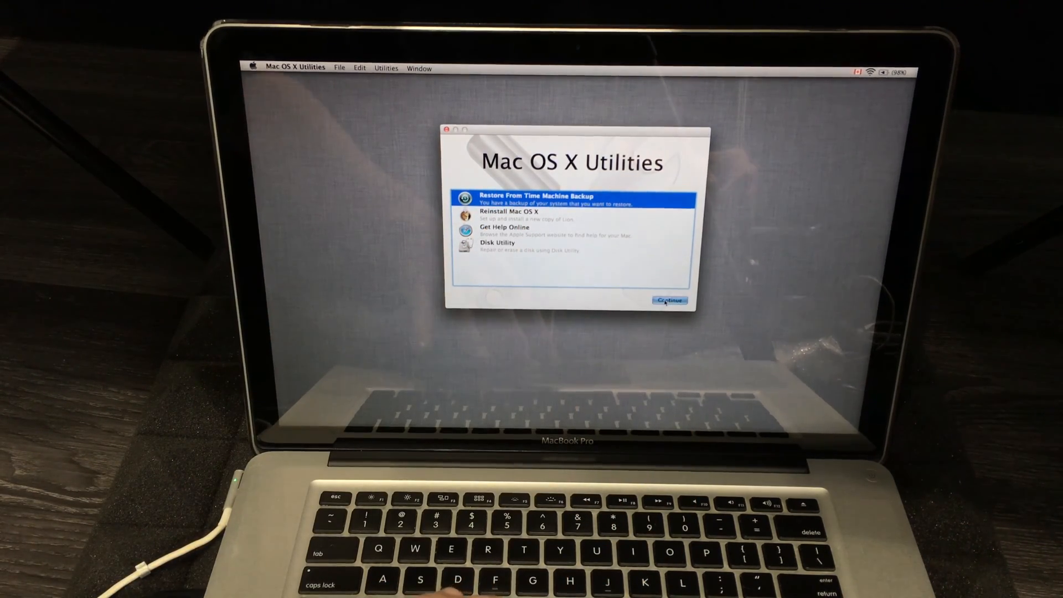
click(668, 300)
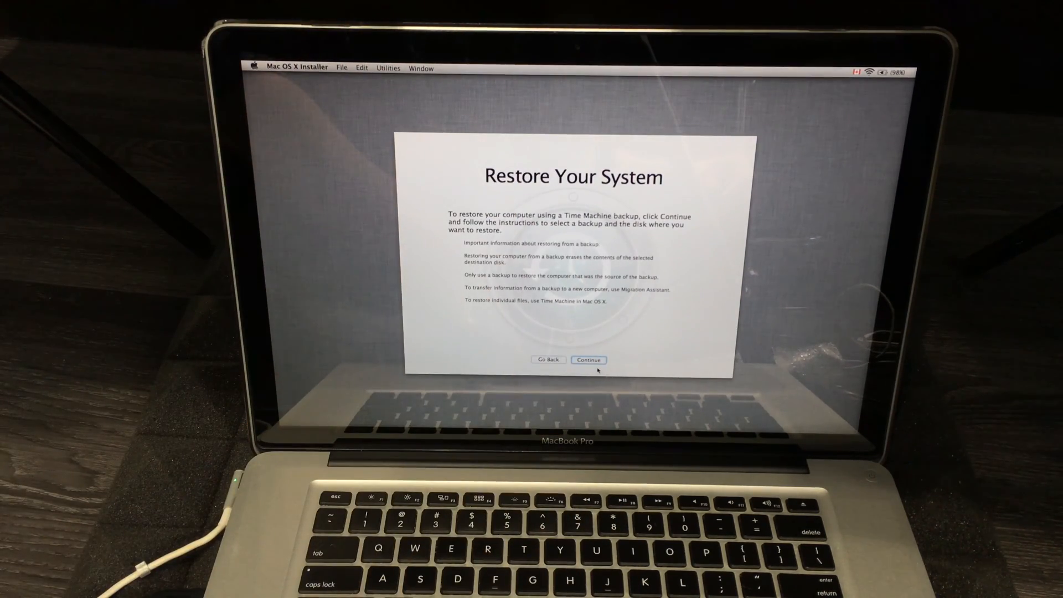
Pick the Time Machine Macbook source and its December 5, 2018 8:54:14 AM backup.
click(588, 359)
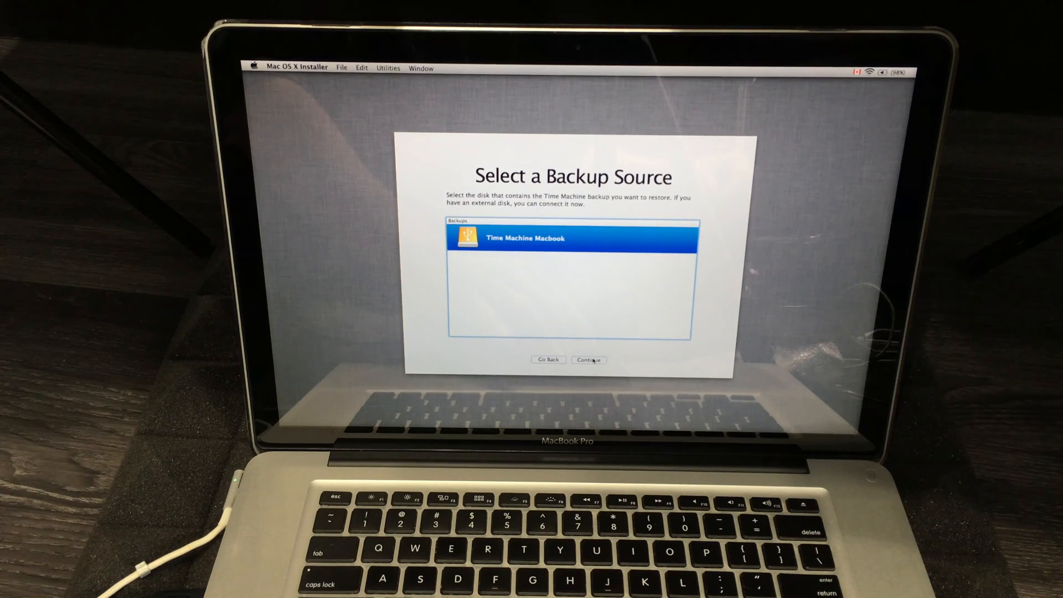
click(588, 360)
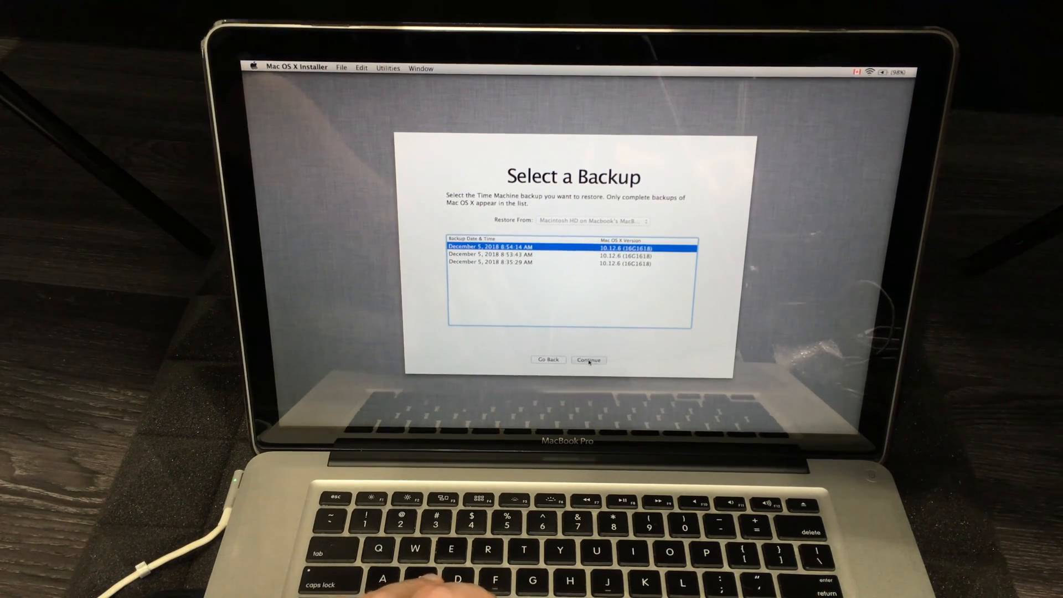
click(588, 359)
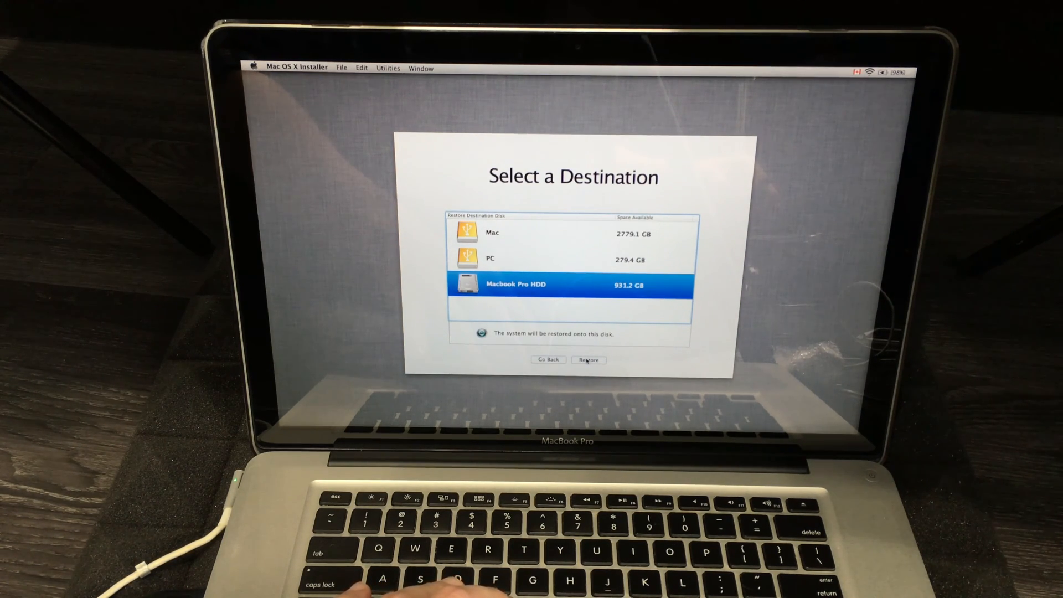
Start restoring onto Macbook Pro HDD, accepting the warning that the disk will be erased.
click(588, 360)
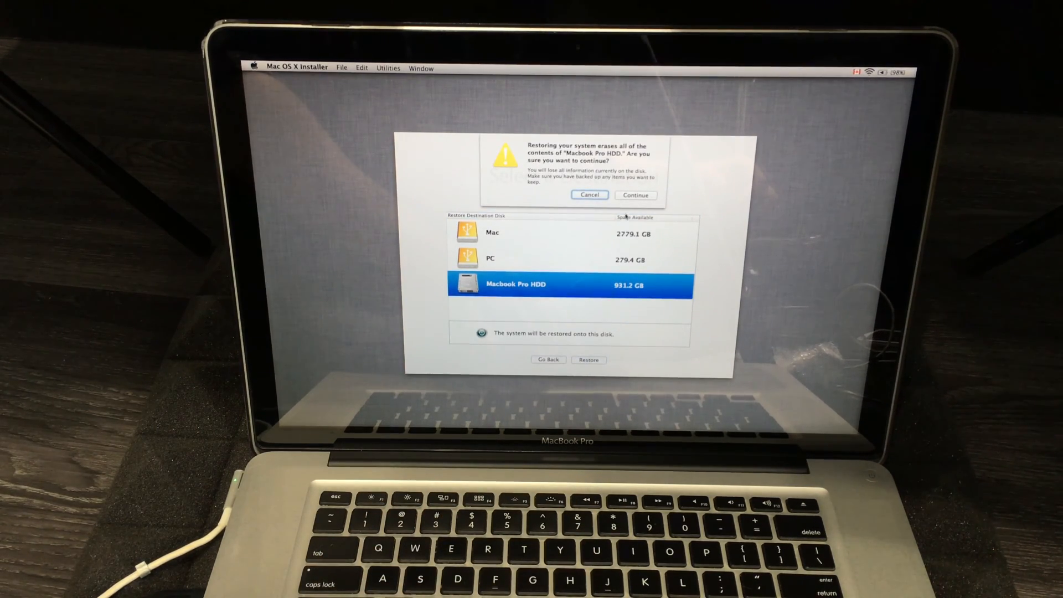
mouse_move(474, 271)
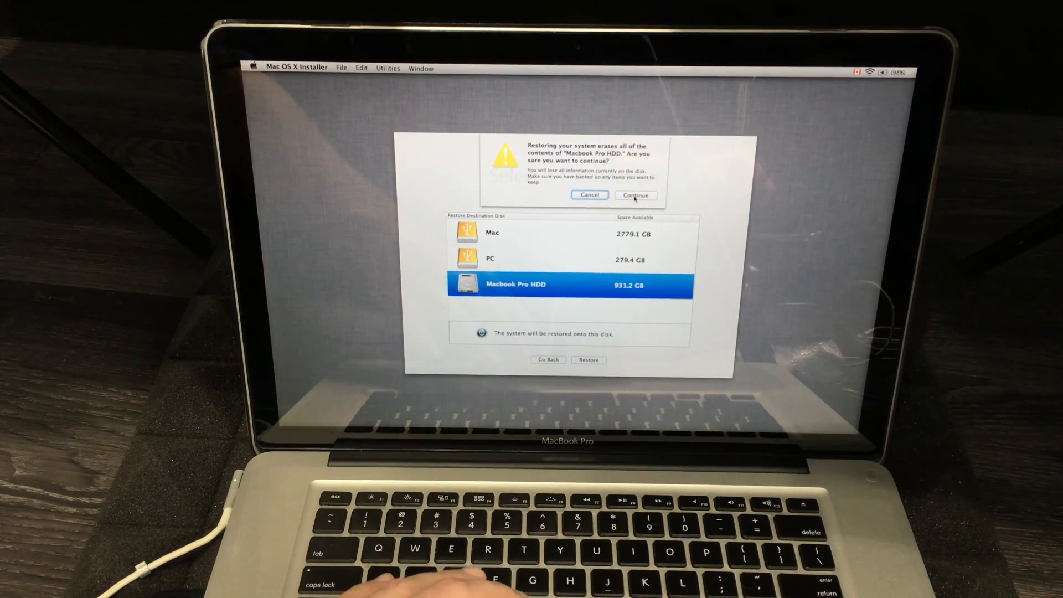
click(635, 196)
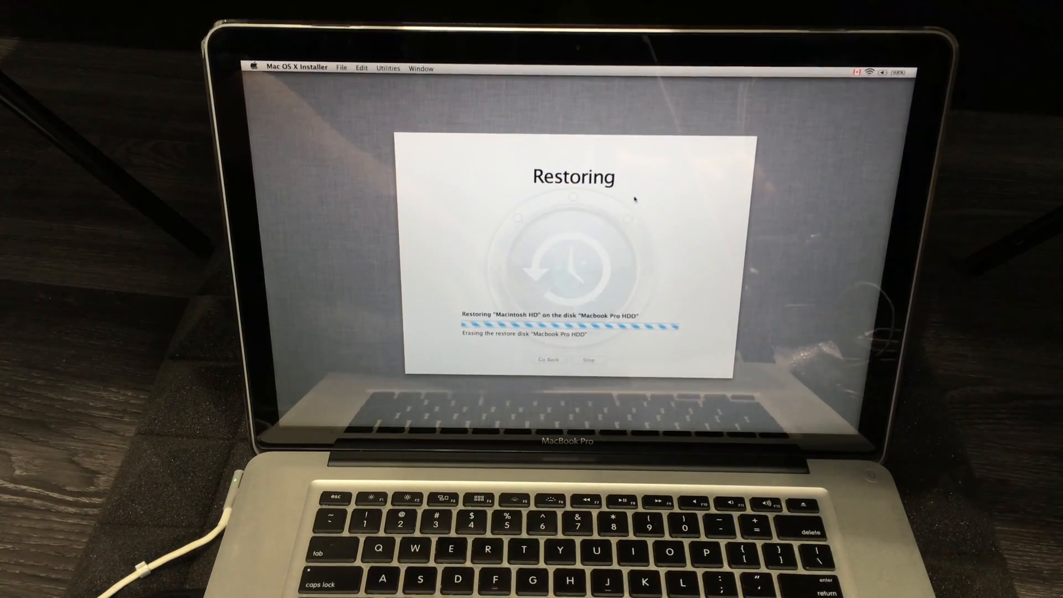